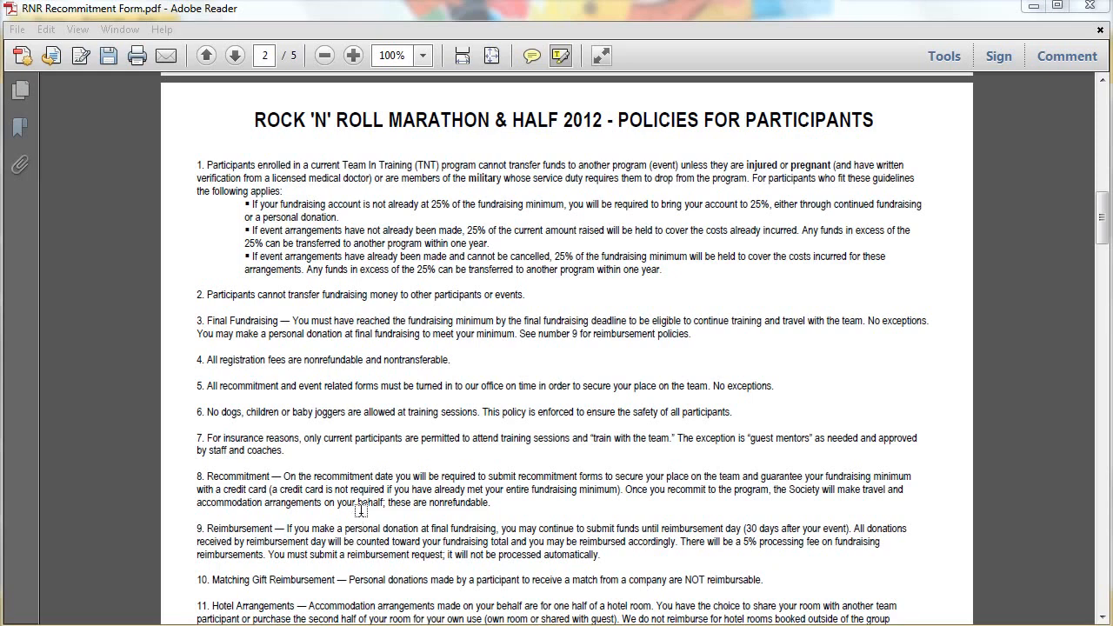
pyautogui.moveTo(369, 513)
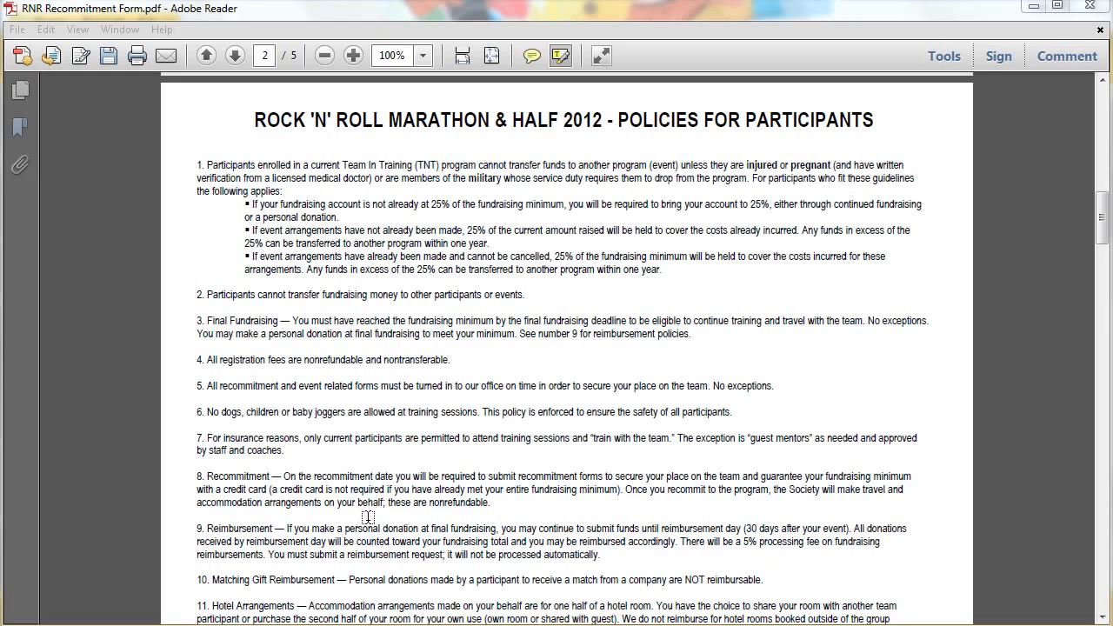
pyautogui.moveTo(373, 525)
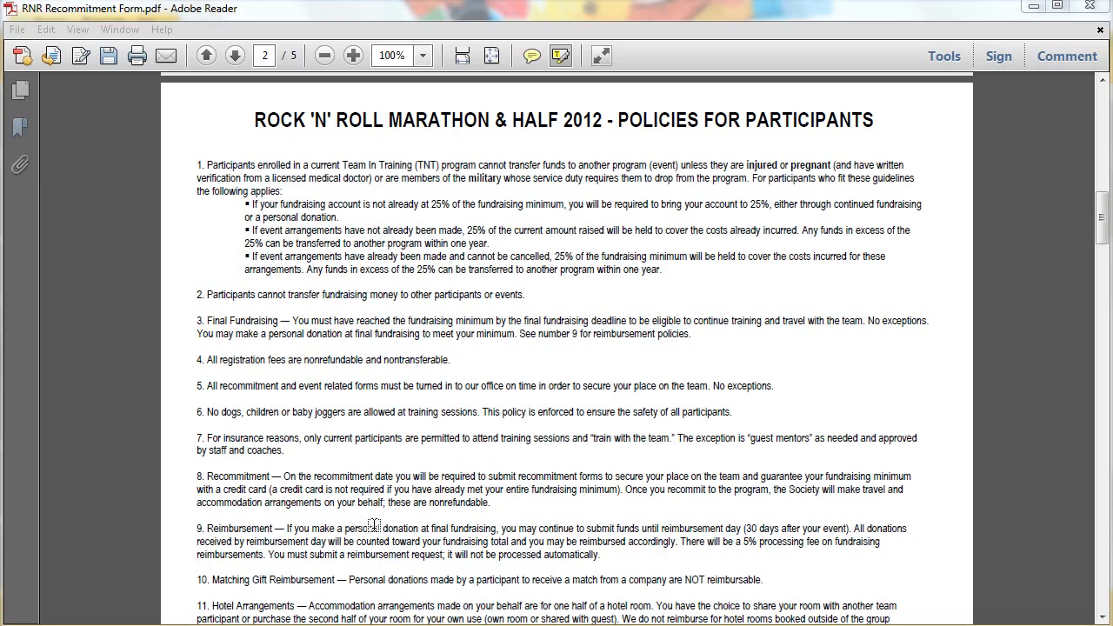
pyautogui.moveTo(474, 465)
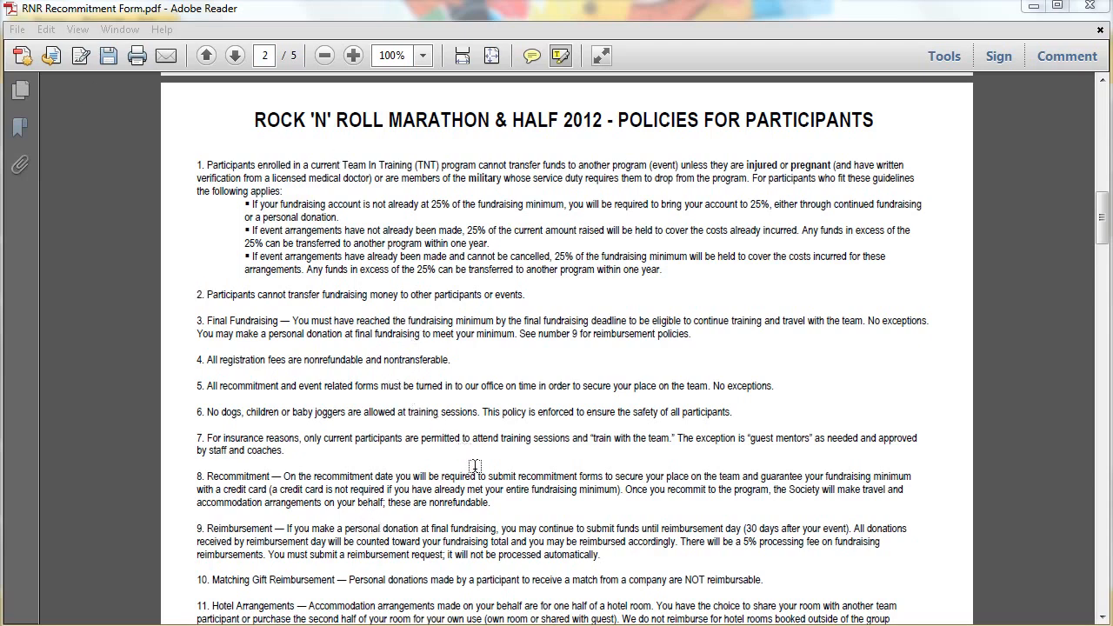
pyautogui.moveTo(530, 503)
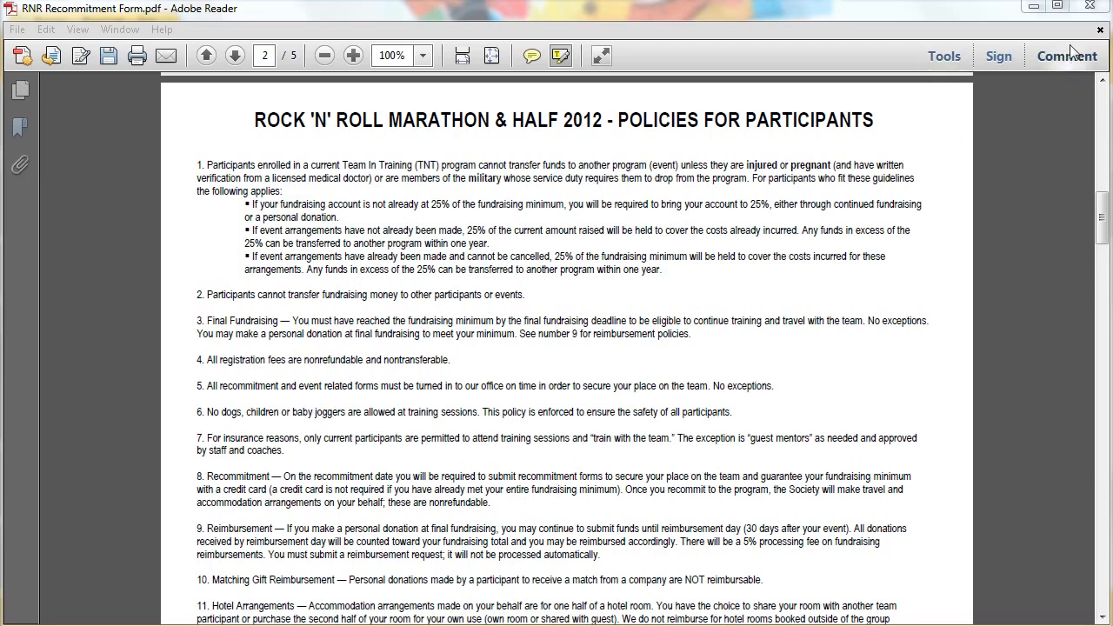
# Add a sticky note reading 'Feedback' from the Comment pane, then delete it
pyautogui.click(1067, 55)
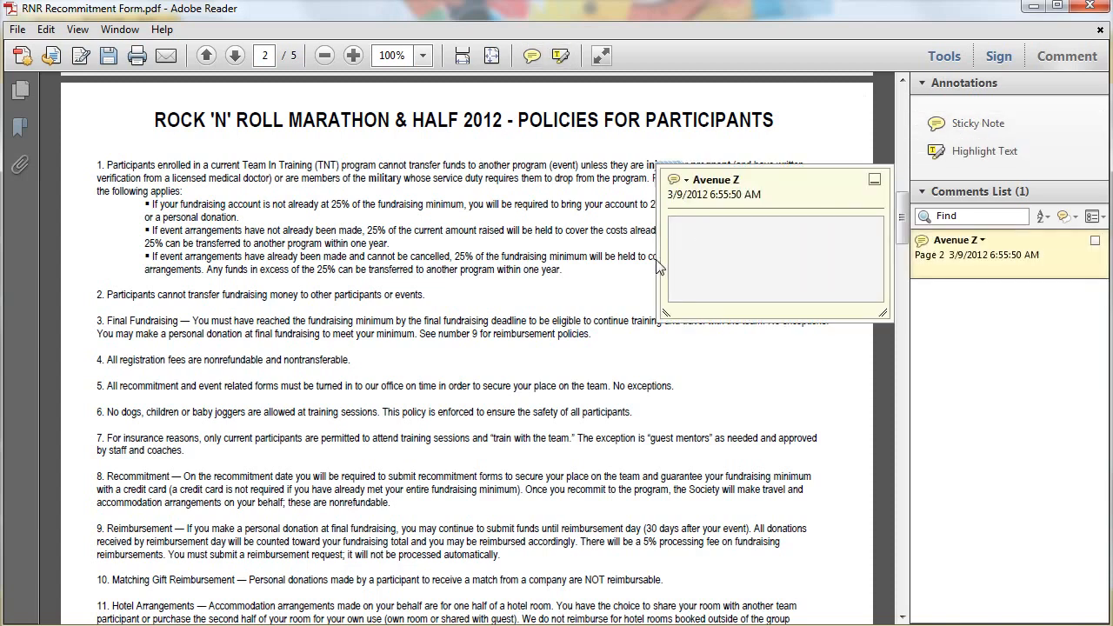
pyautogui.write('Feedba')
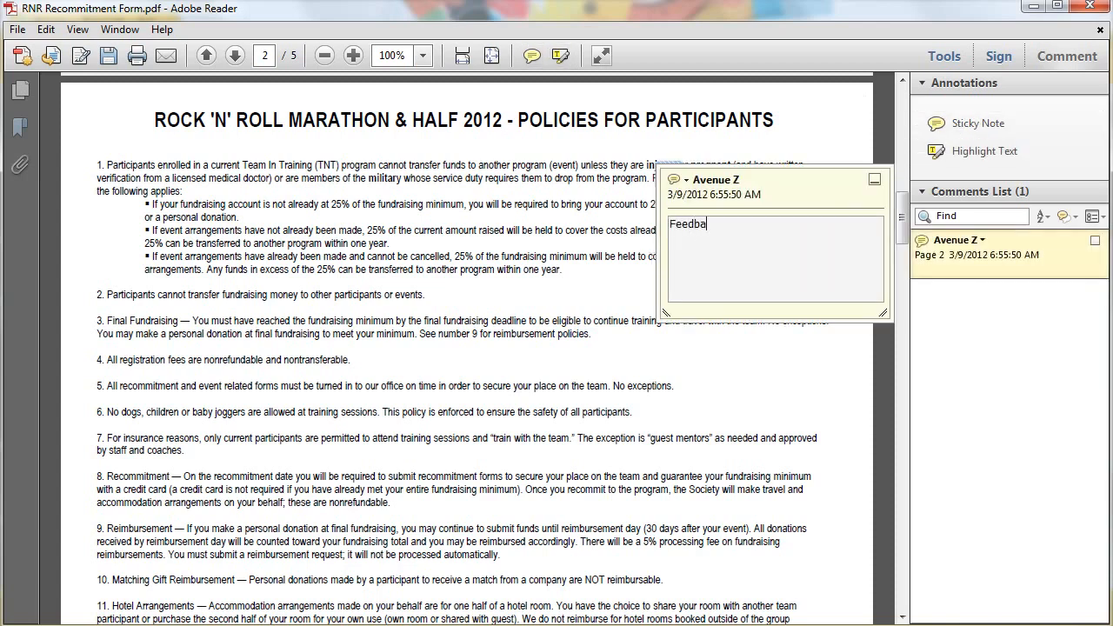
pyautogui.write('ck')
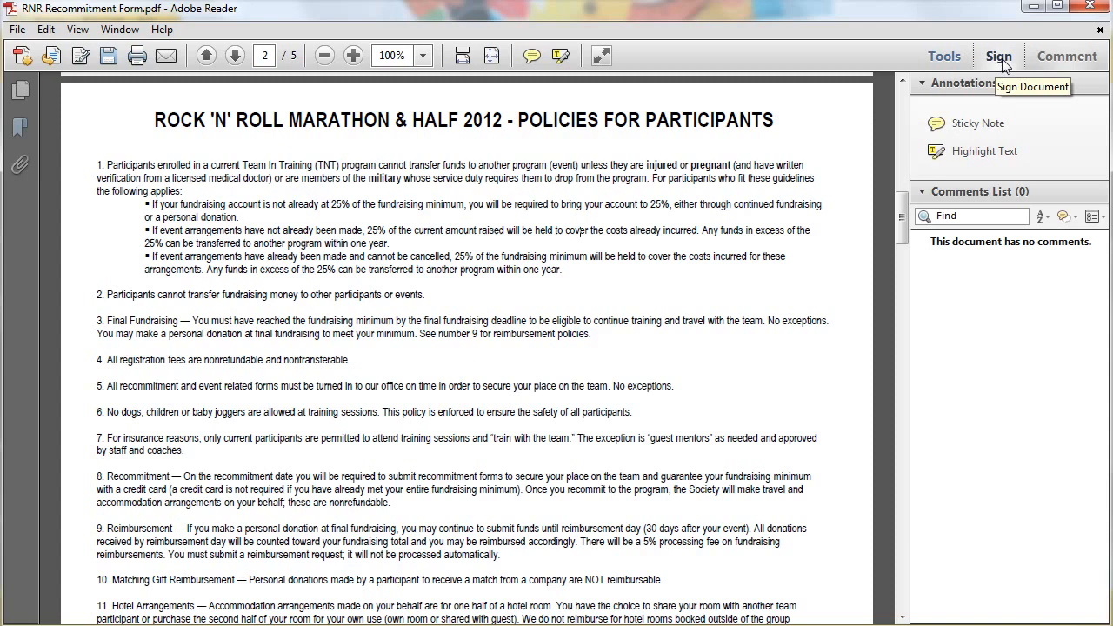
# Type the name 'Beth' on the Name line of the signature block using Sign > Add Text
pyautogui.click(998, 56)
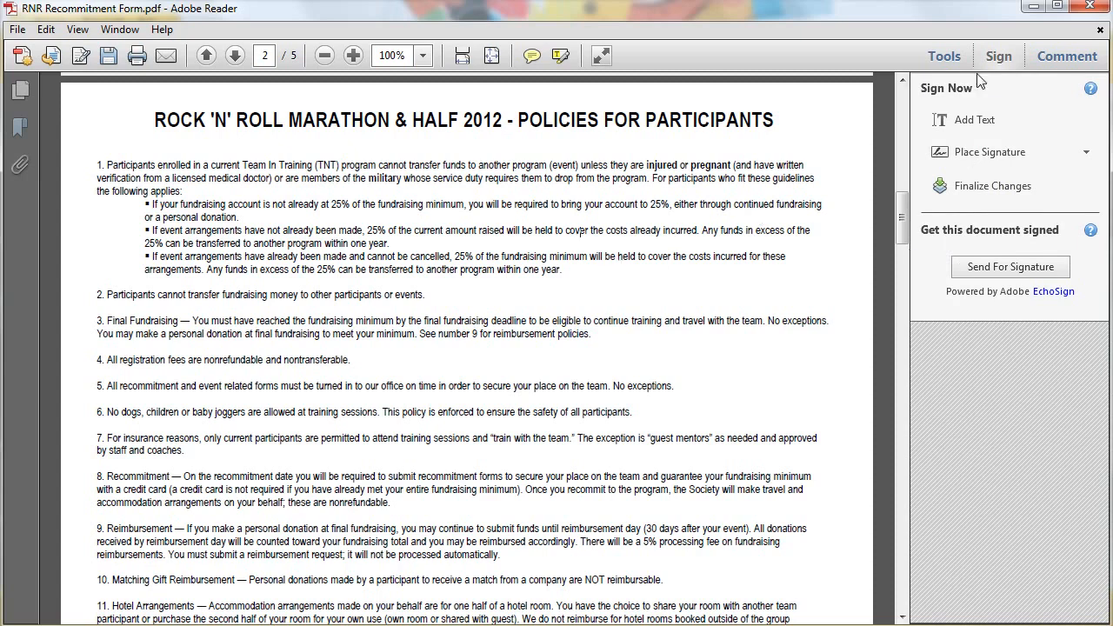
pyautogui.moveTo(999, 56)
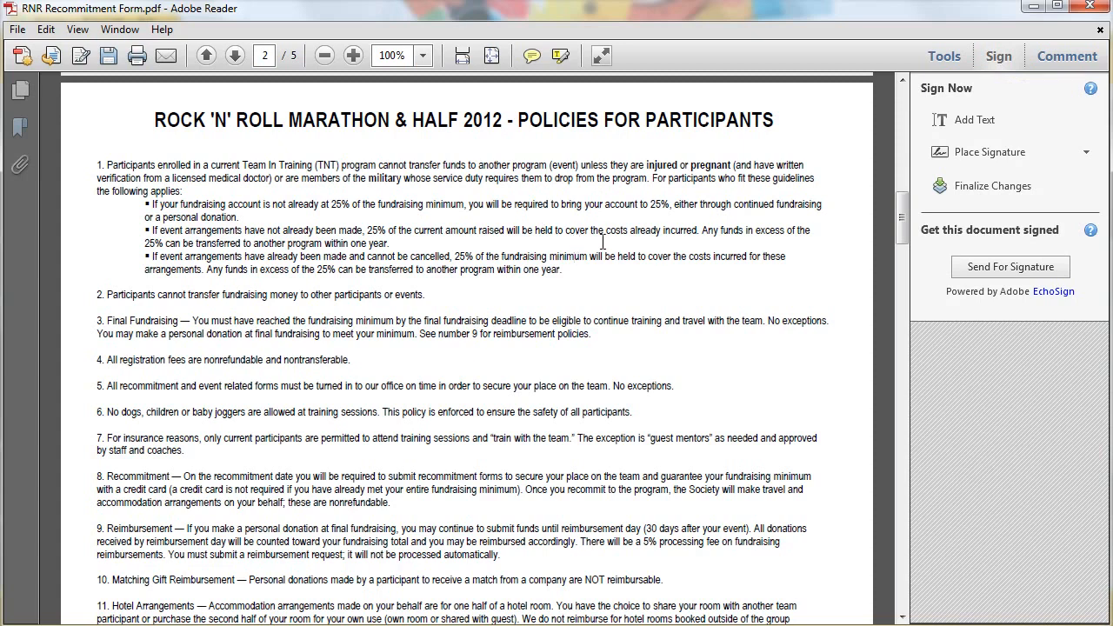
pyautogui.scroll(-3)
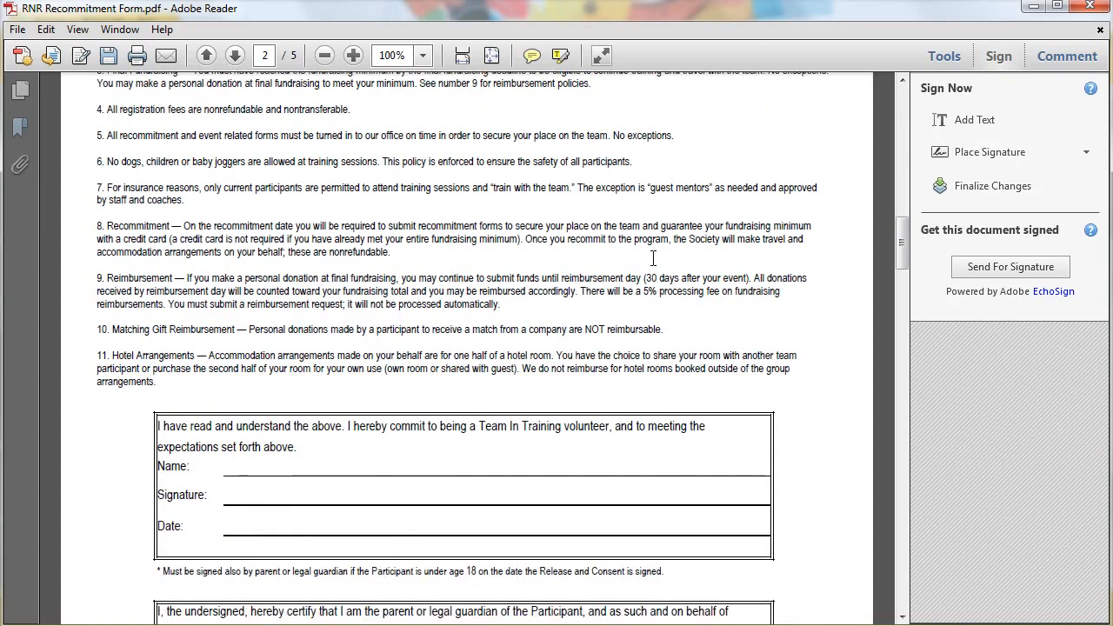
pyautogui.moveTo(974, 119)
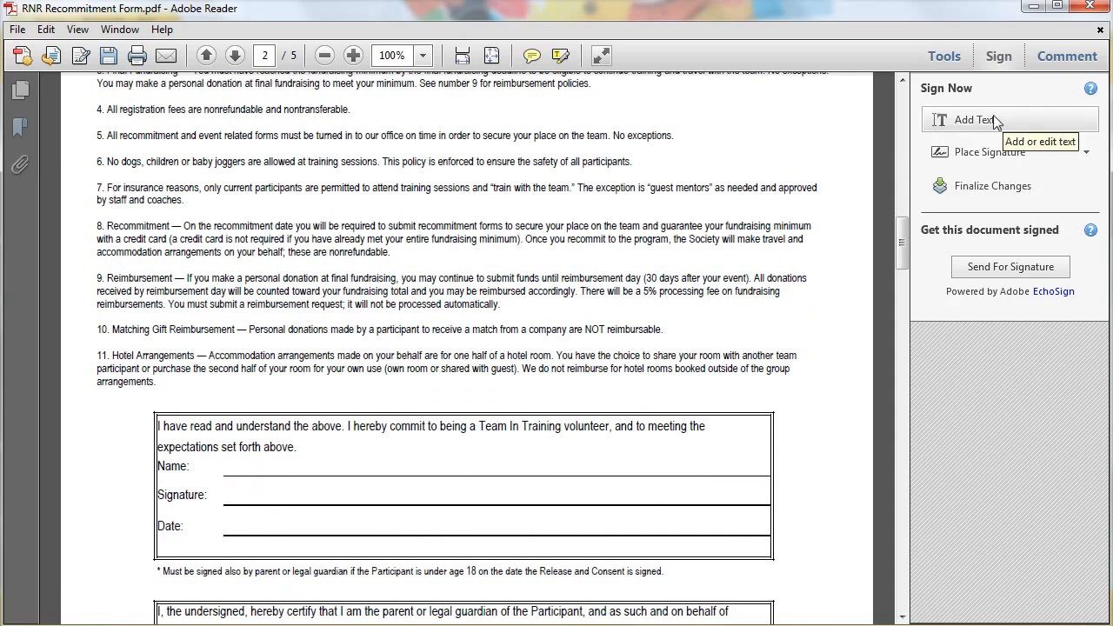
pyautogui.moveTo(248, 474)
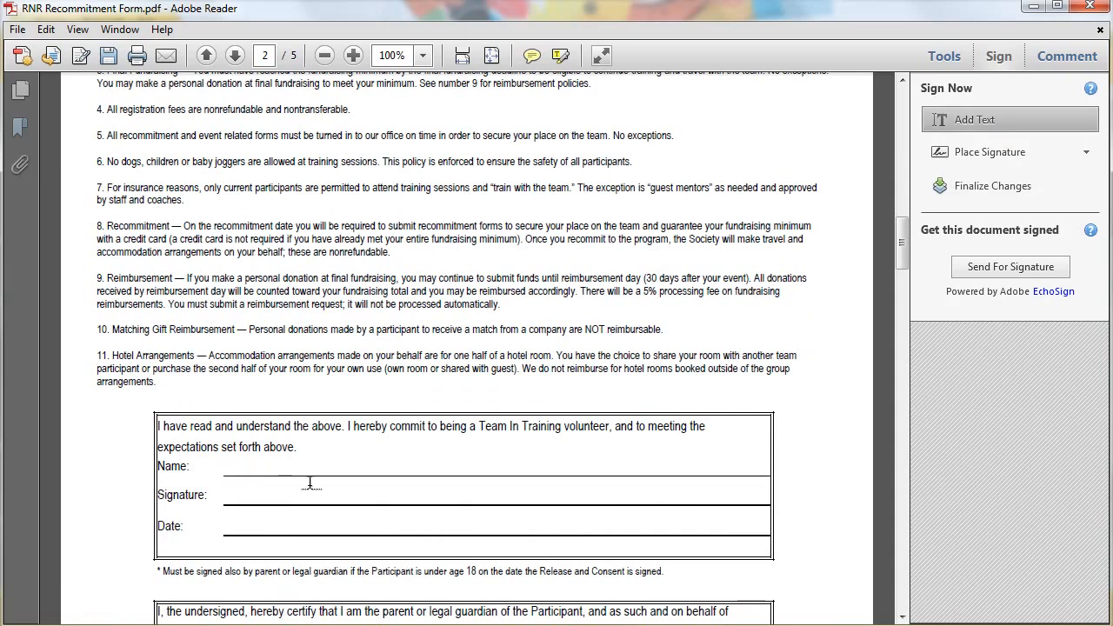
pyautogui.moveTo(253, 469)
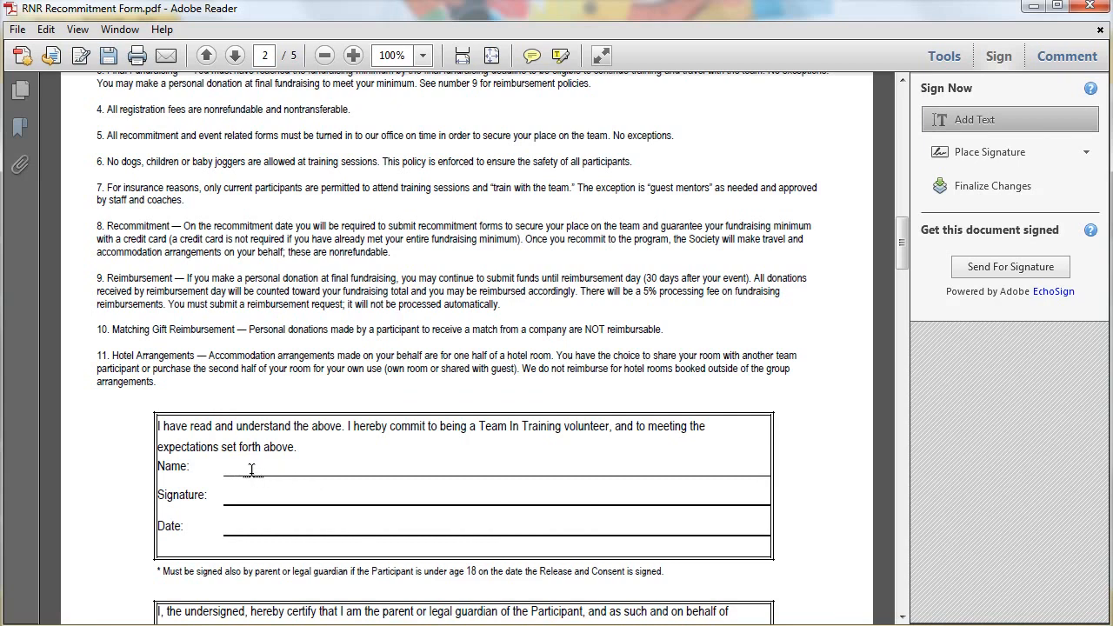
pyautogui.click(249, 466)
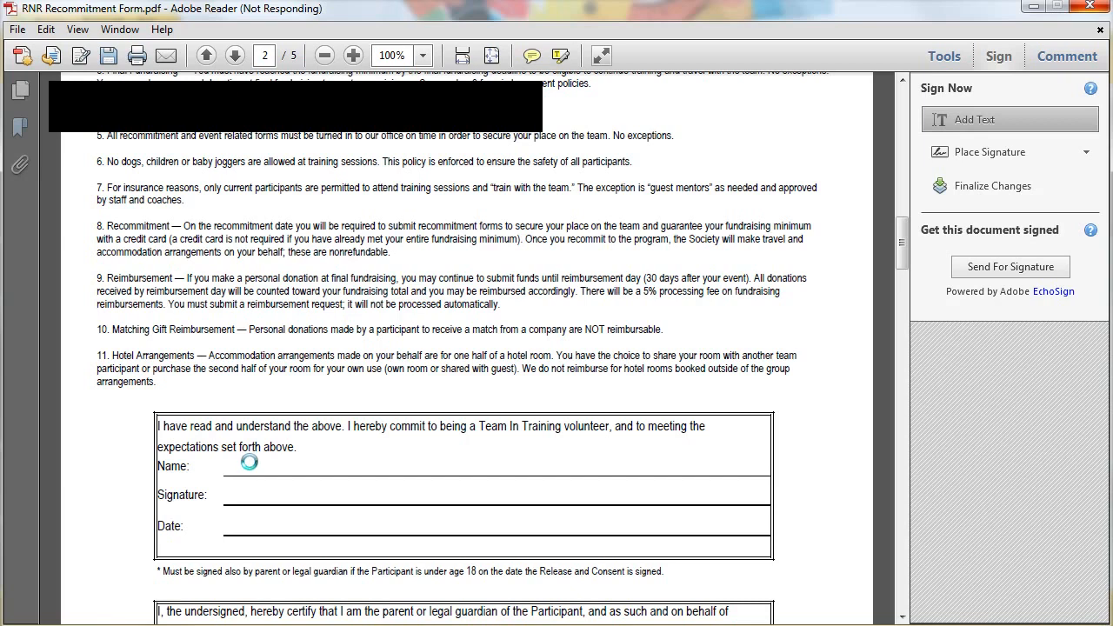
pyautogui.click(248, 465)
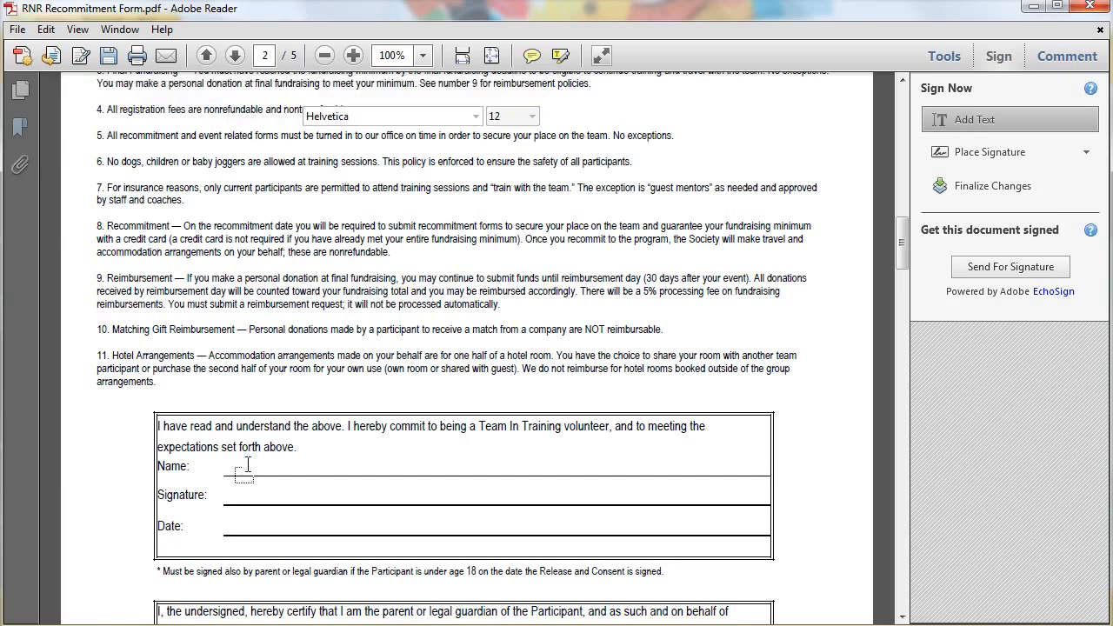
pyautogui.write('B')
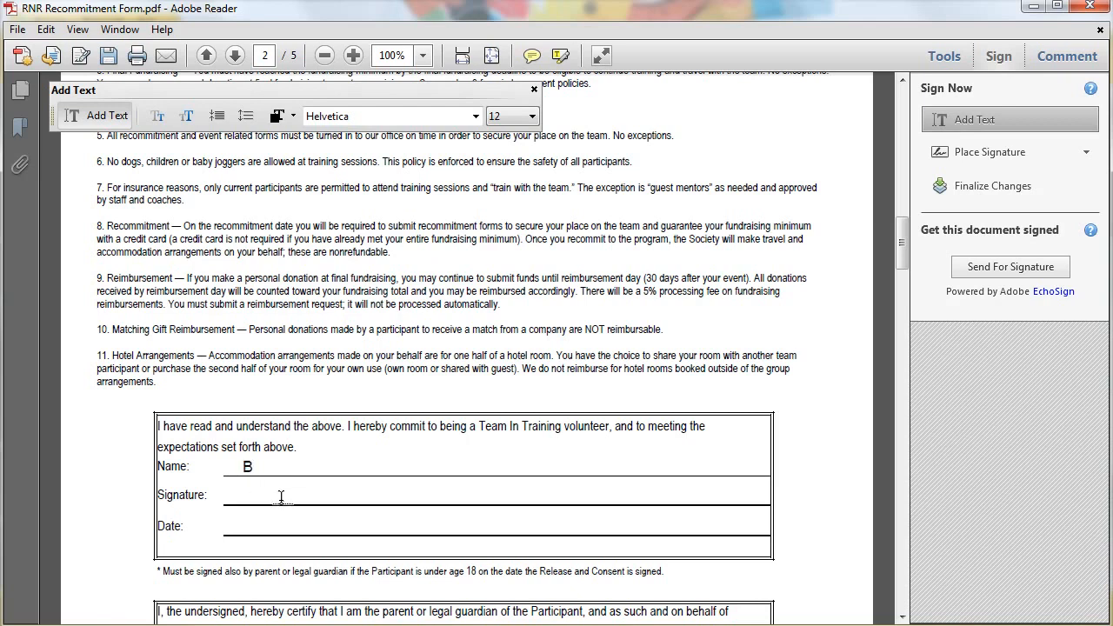
pyautogui.write('eth Ziesenis')
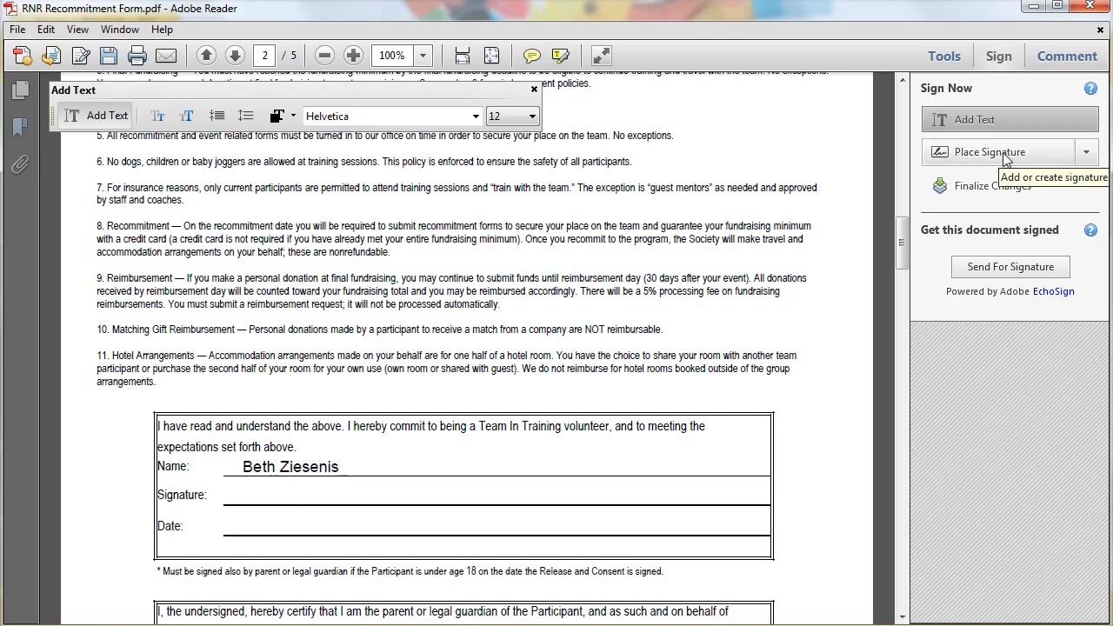
# Place the saved signature on the Signature line and type March 9, 2012 on the Date line
pyautogui.click(1085, 153)
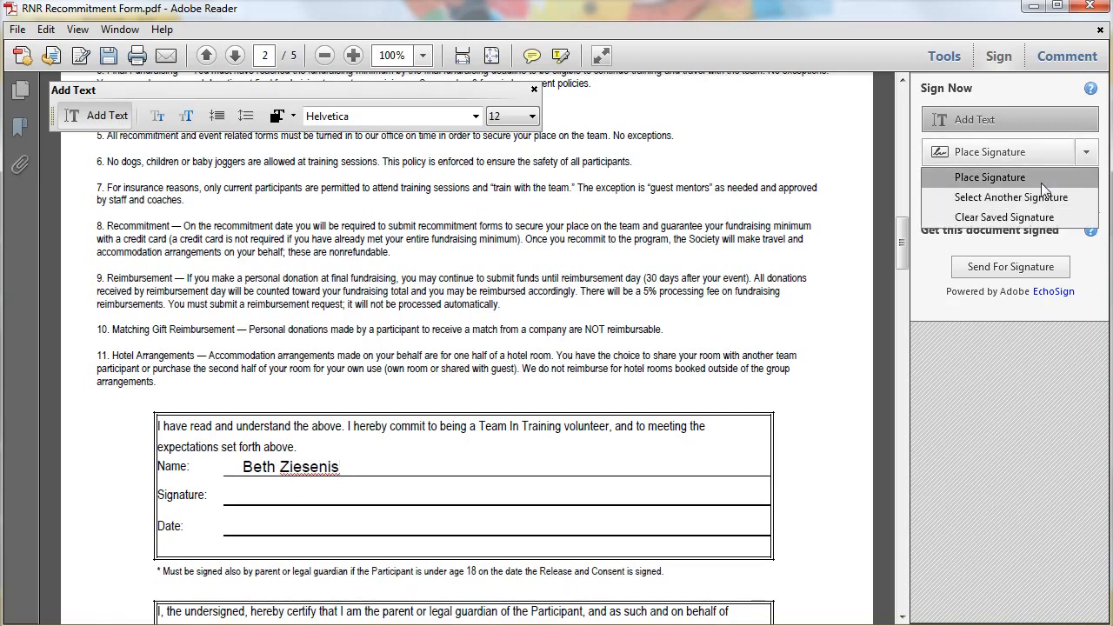
pyautogui.click(989, 176)
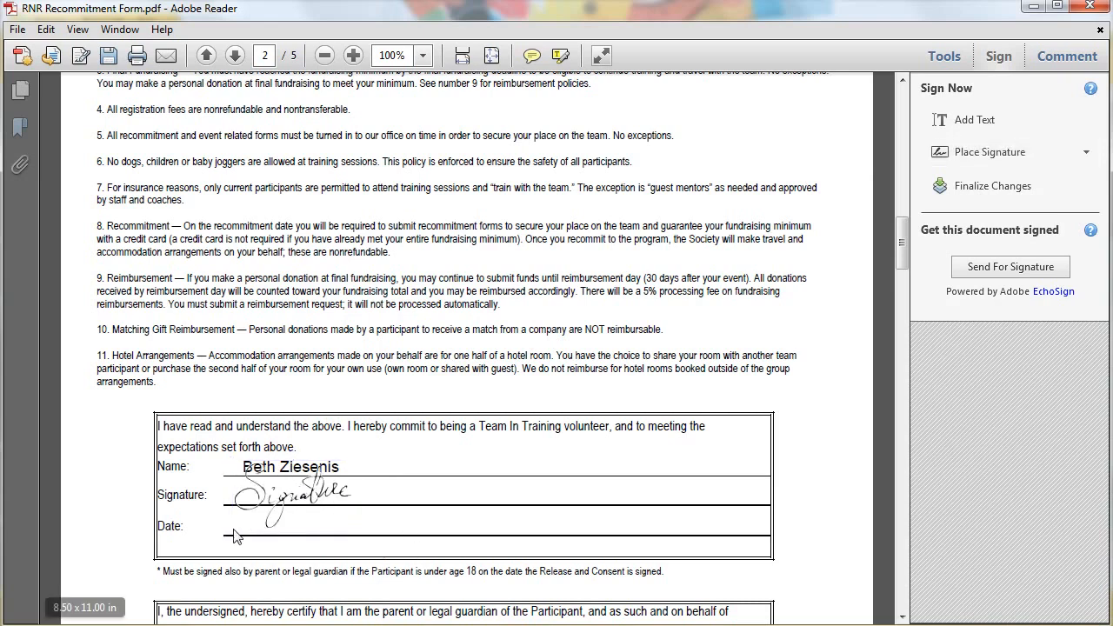
pyautogui.click(974, 119)
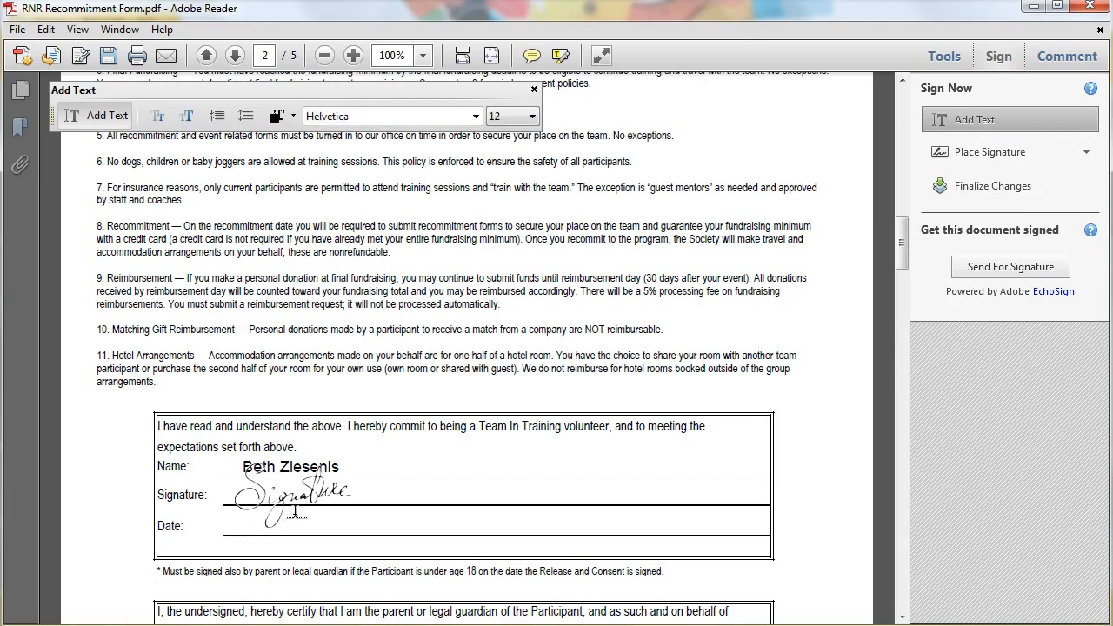
pyautogui.write('March 9, 2')
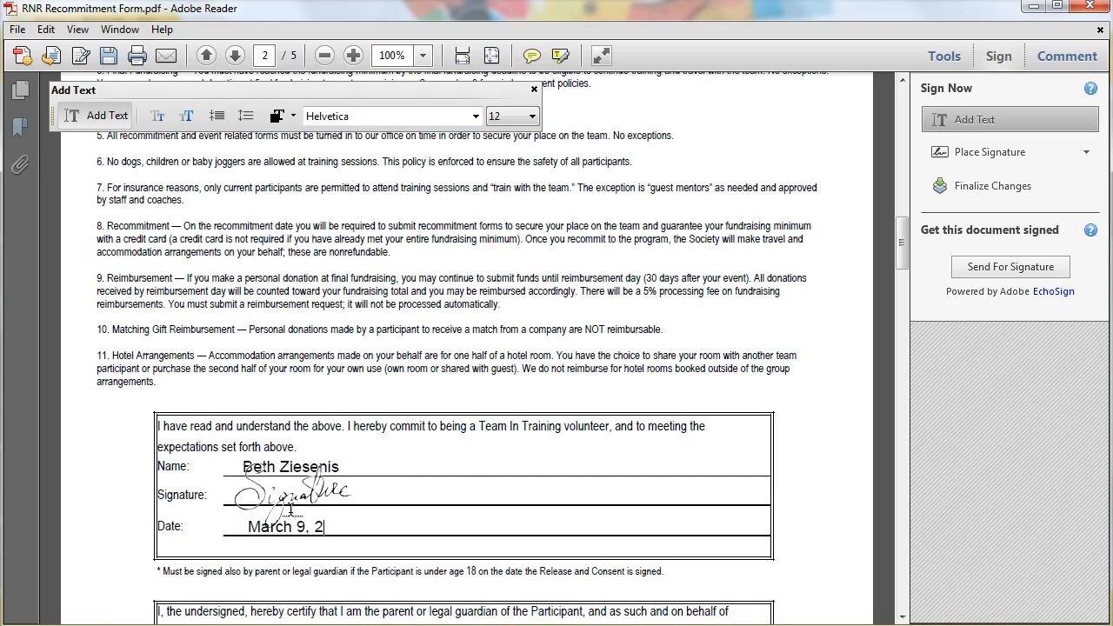
pyautogui.write('012')
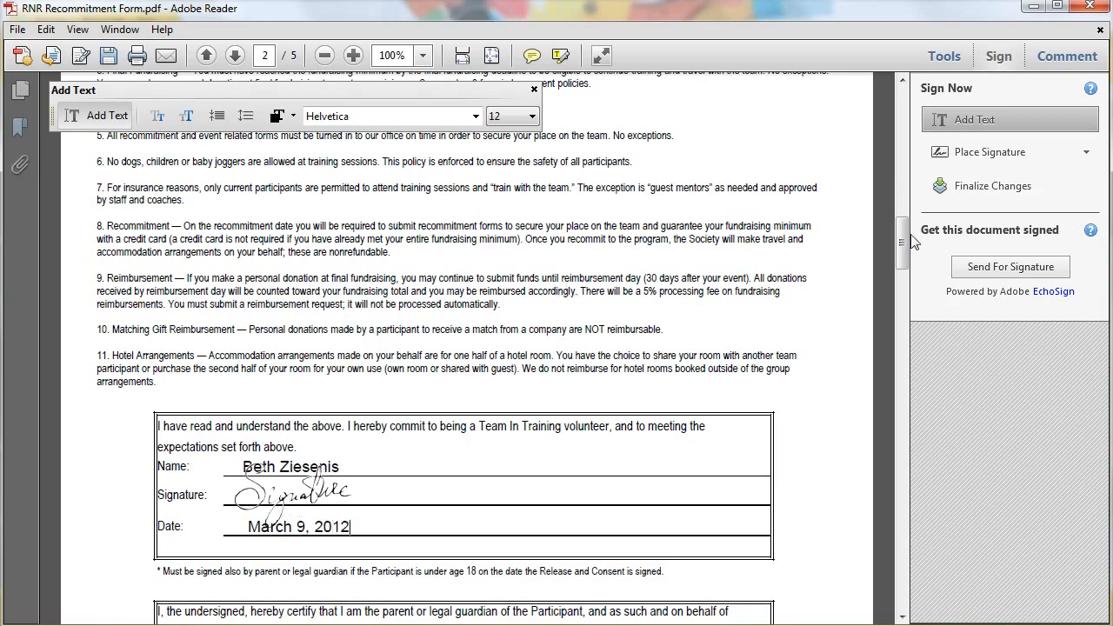
# Finalize changes and save the copy as RNR Recommitment Form-signed.pdf
pyautogui.click(992, 186)
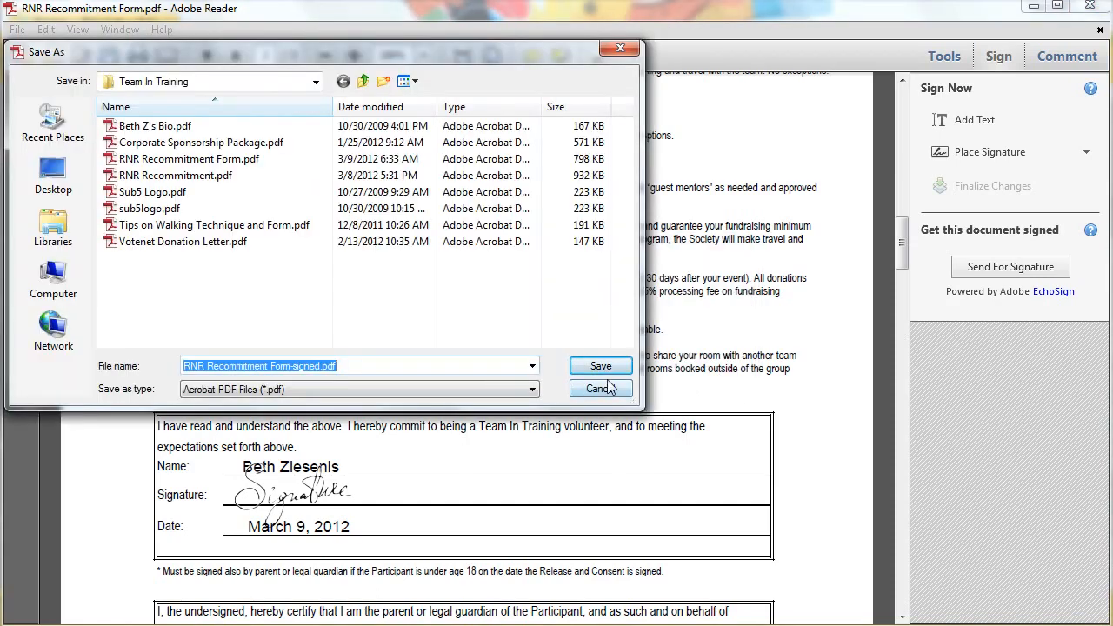
pyautogui.click(600, 366)
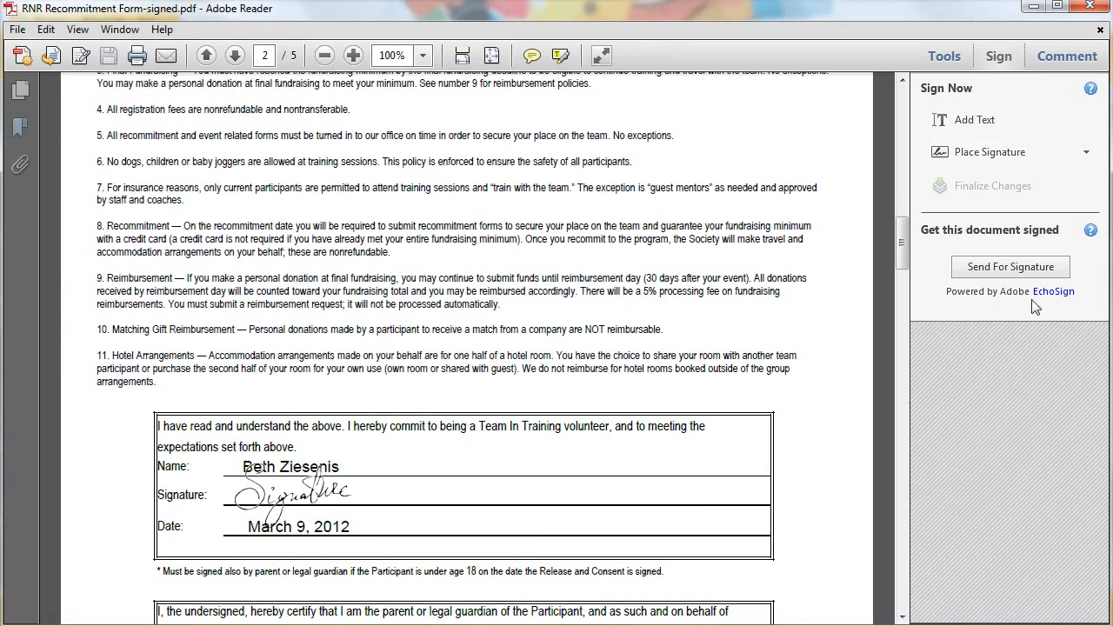
pyautogui.moveTo(1011, 267)
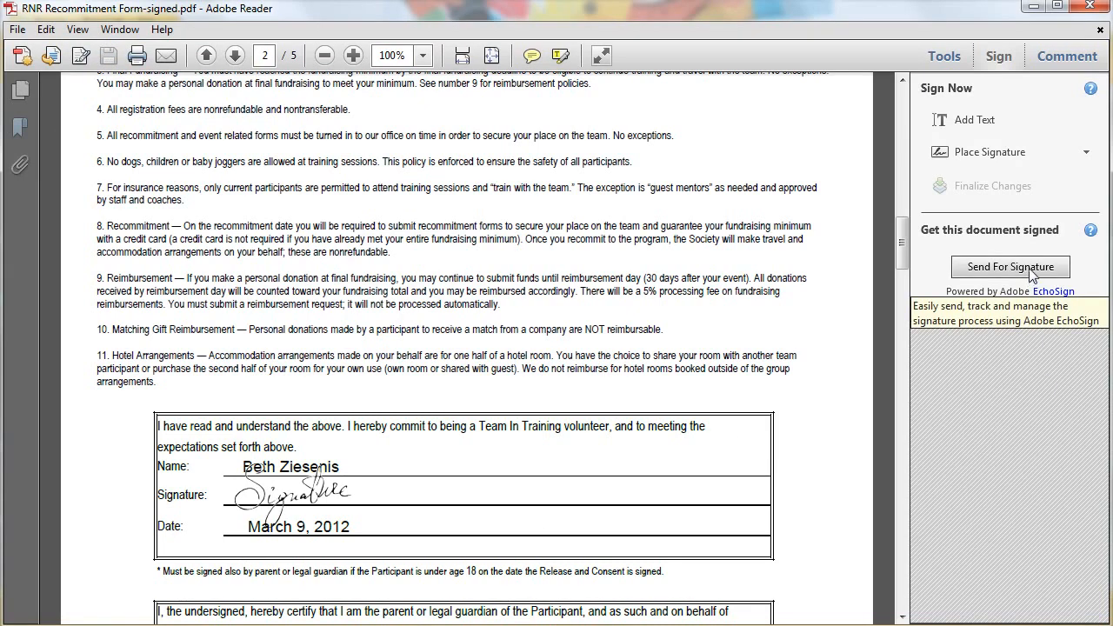
pyautogui.moveTo(1022, 274)
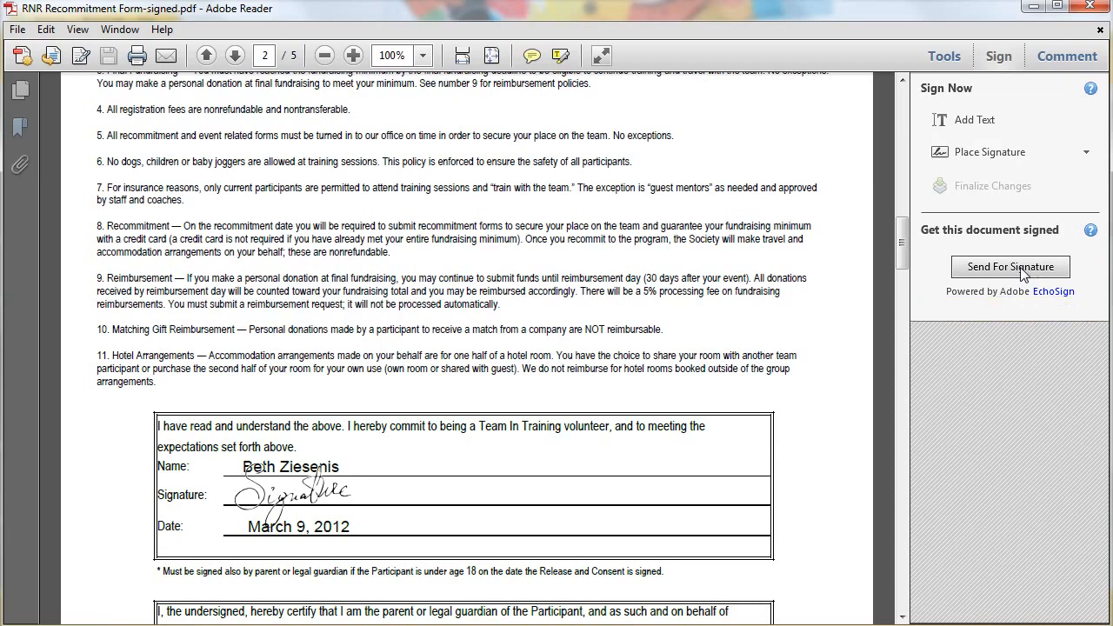
# Send the signed form for signature, then proceed to Adobe EchoSign in the browser
pyautogui.click(1010, 266)
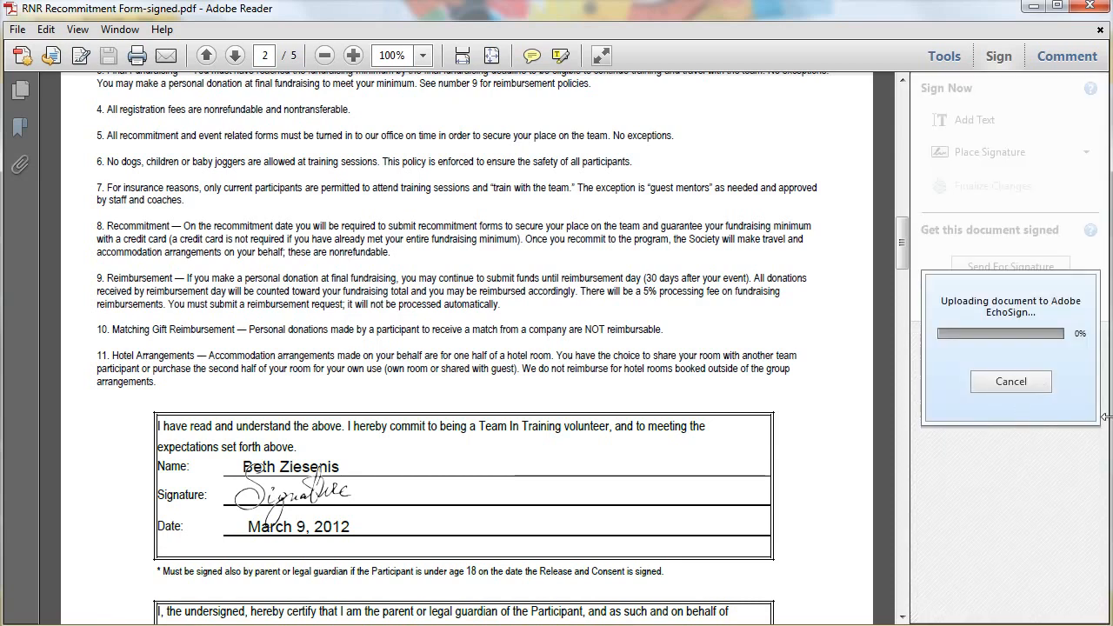
pyautogui.moveTo(1059, 414)
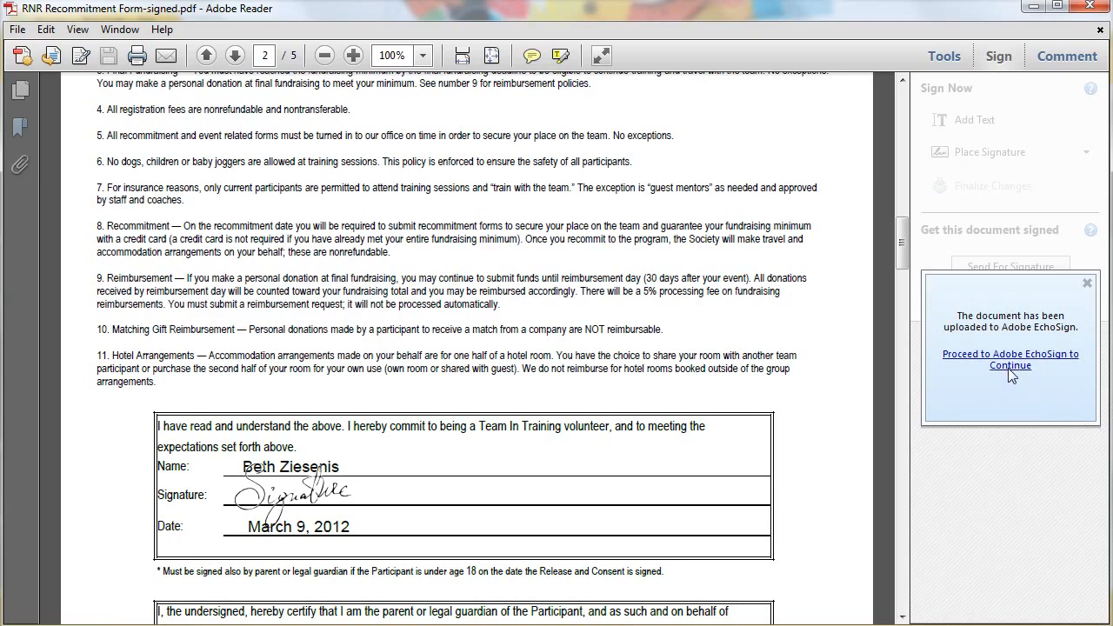
pyautogui.click(1009, 359)
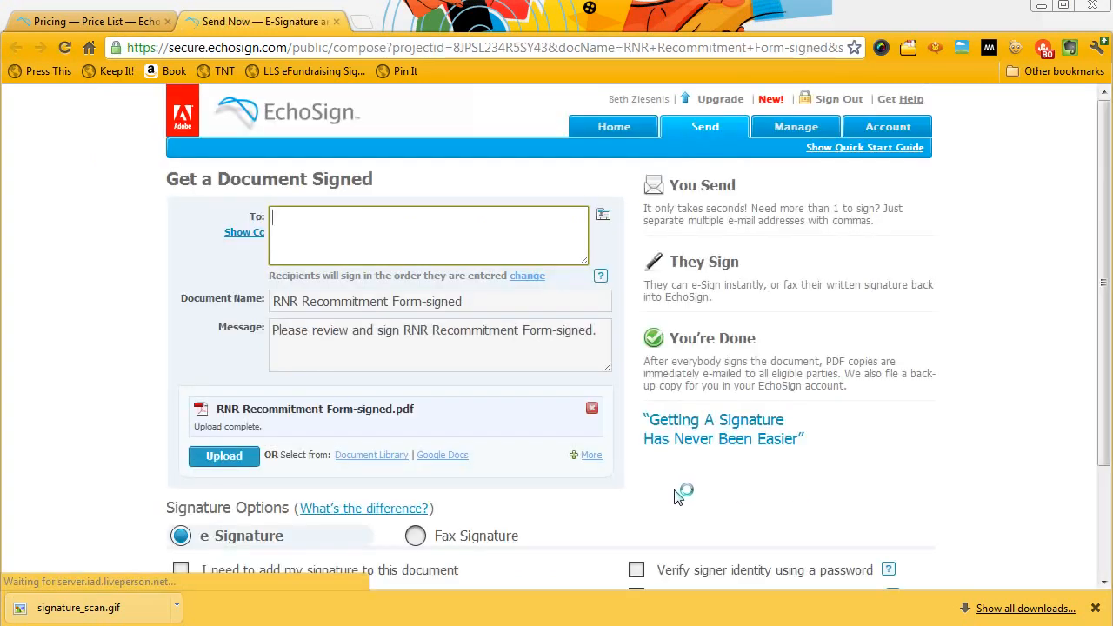
# Switch to the EchoSign Pricing — Price List browser tab
pyautogui.click(428, 234)
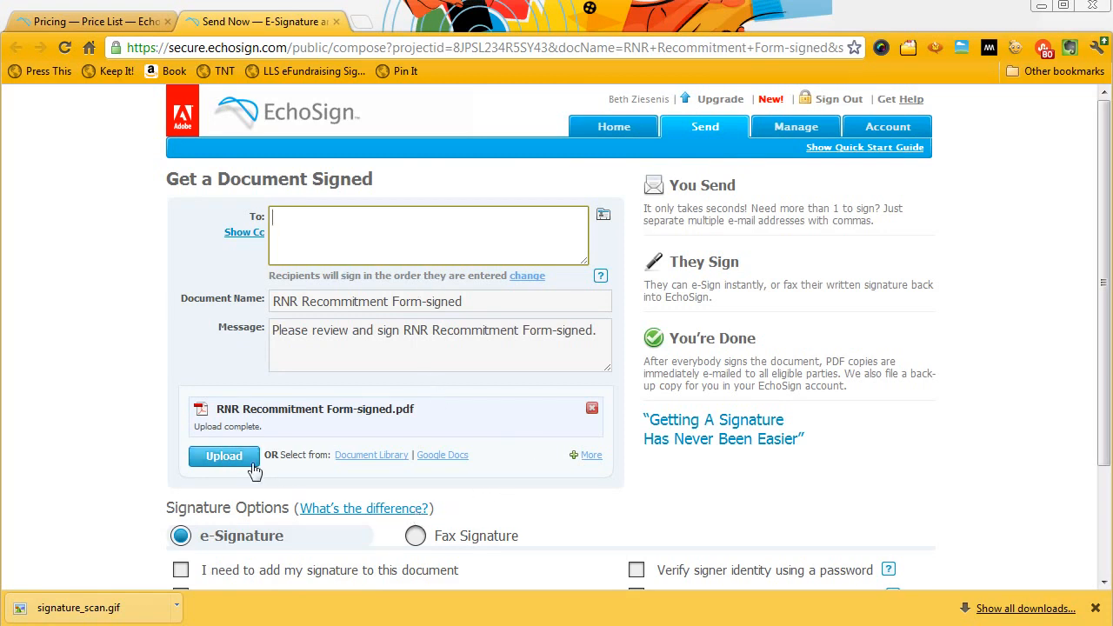
pyautogui.moveTo(590, 536)
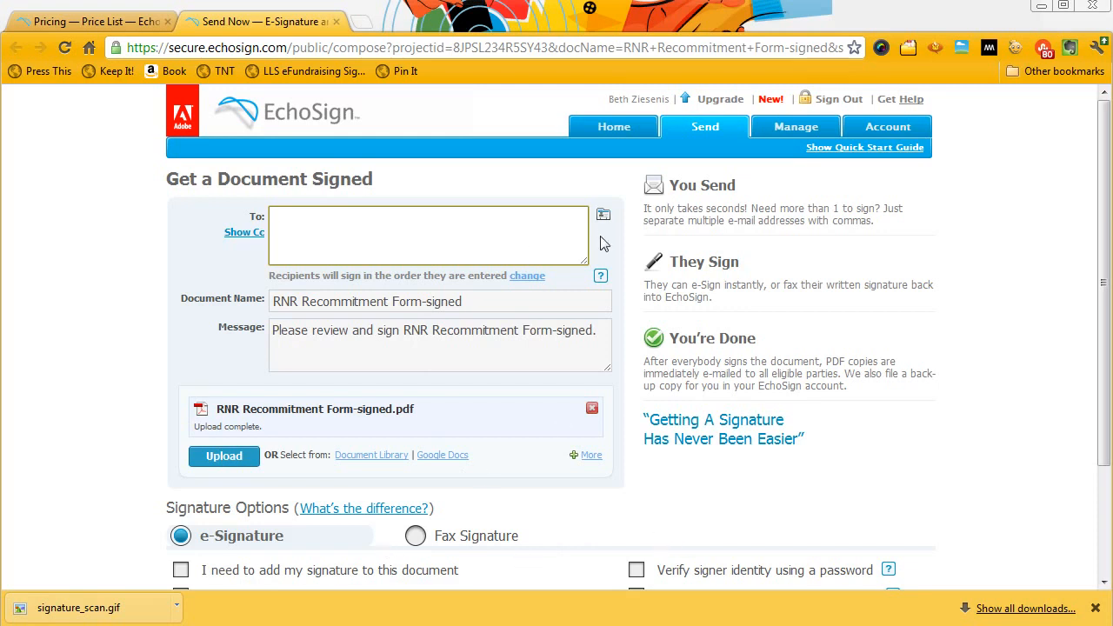
pyautogui.moveTo(601, 244)
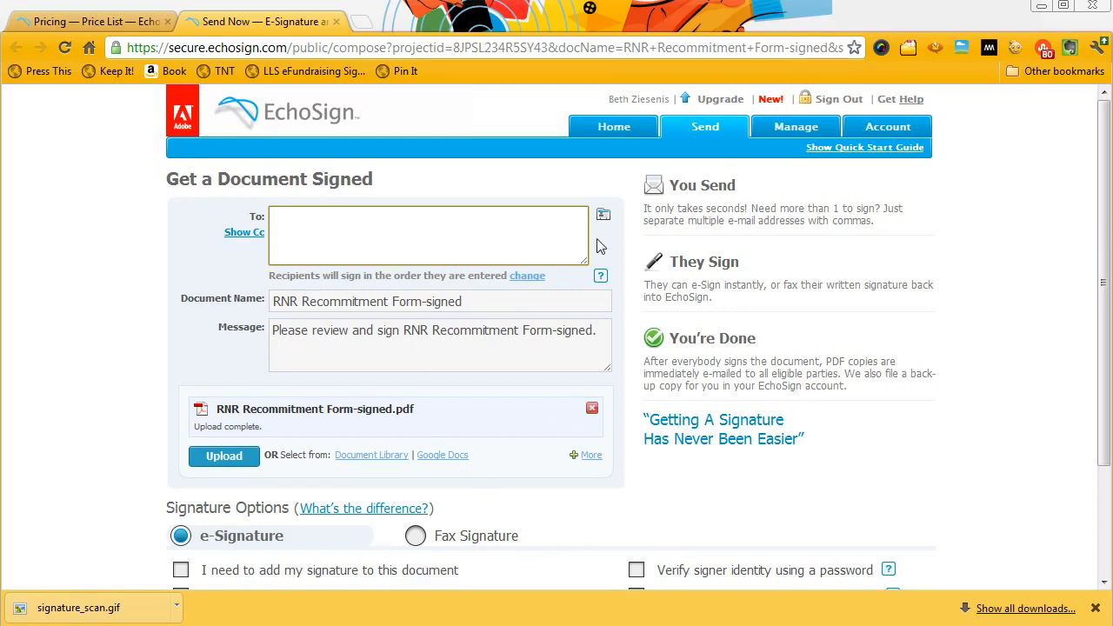
pyautogui.moveTo(604, 251)
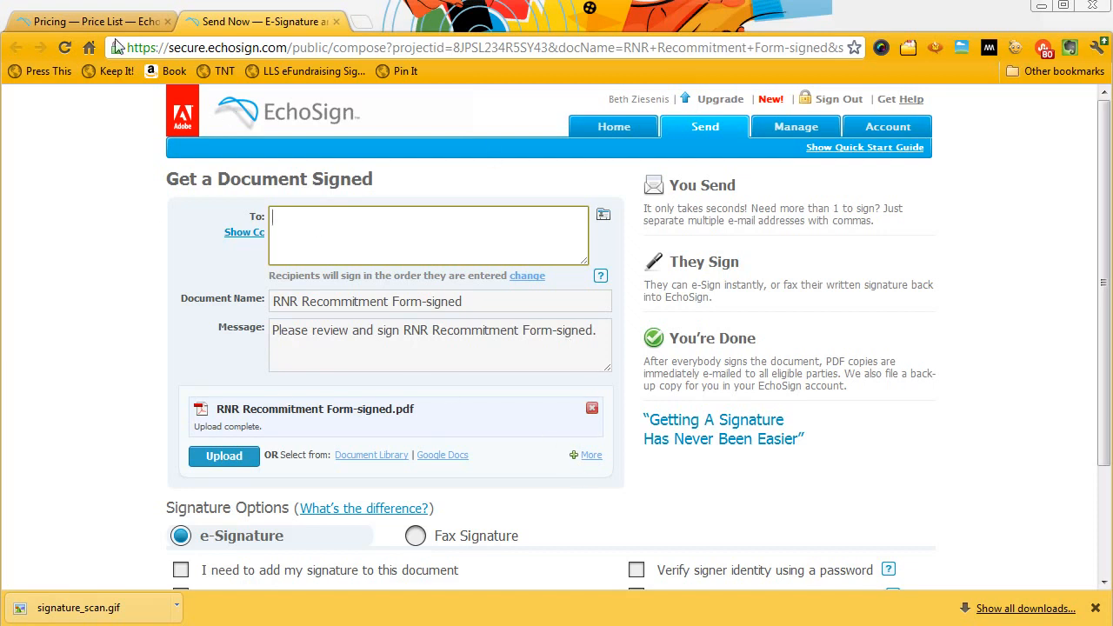
pyautogui.moveTo(91, 21)
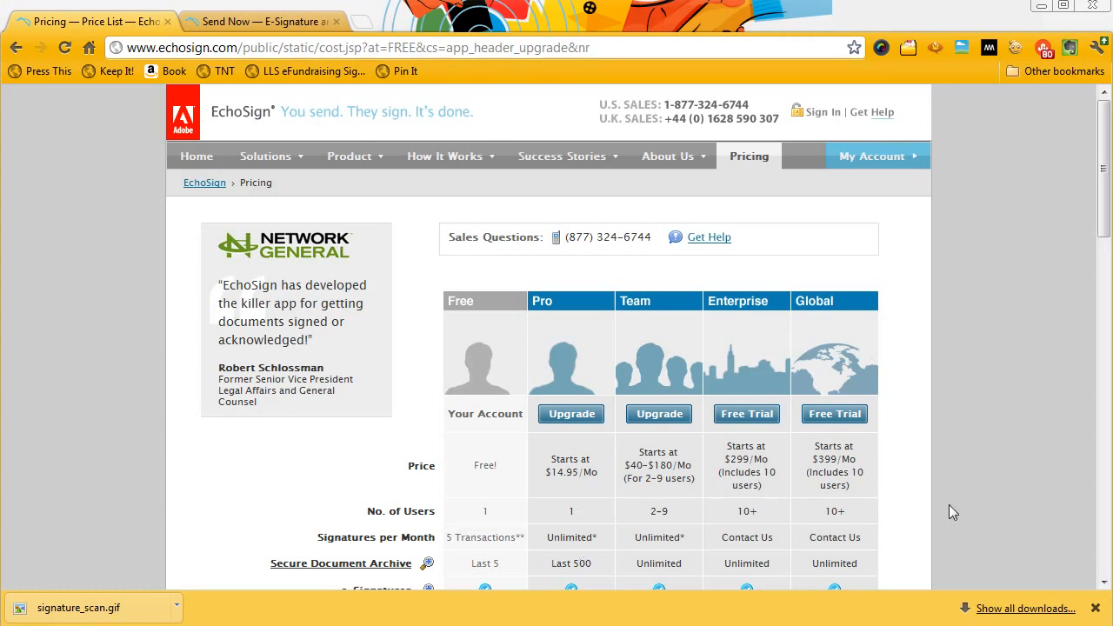
pyautogui.moveTo(945, 518)
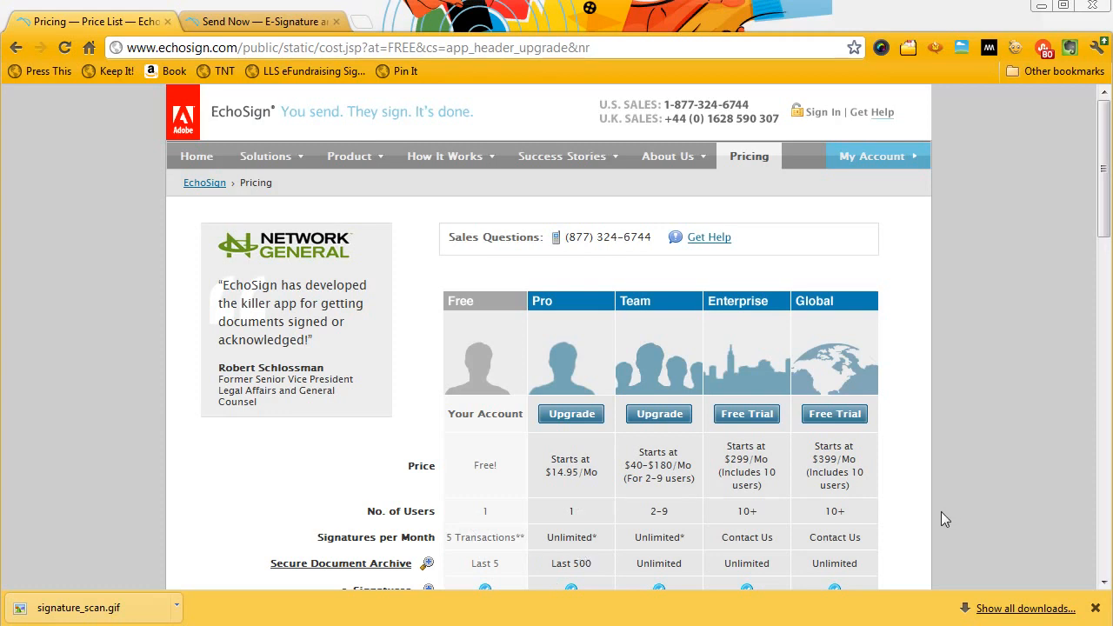